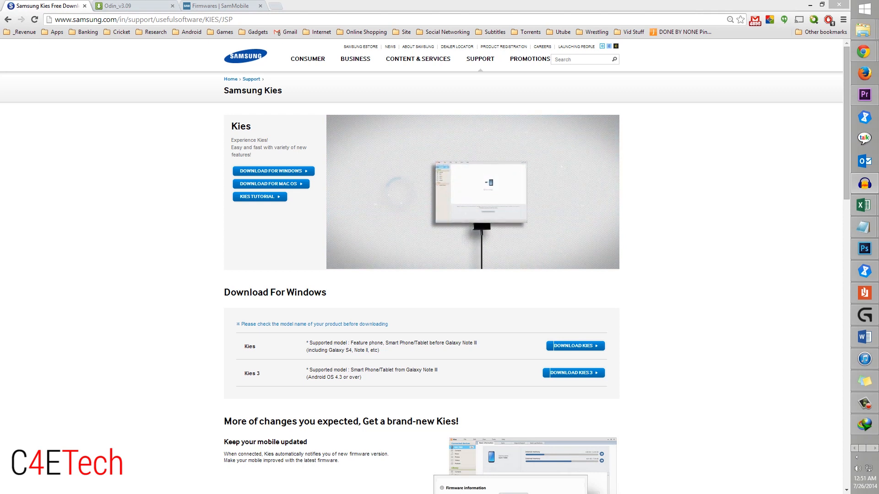
pyautogui.moveTo(672, 167)
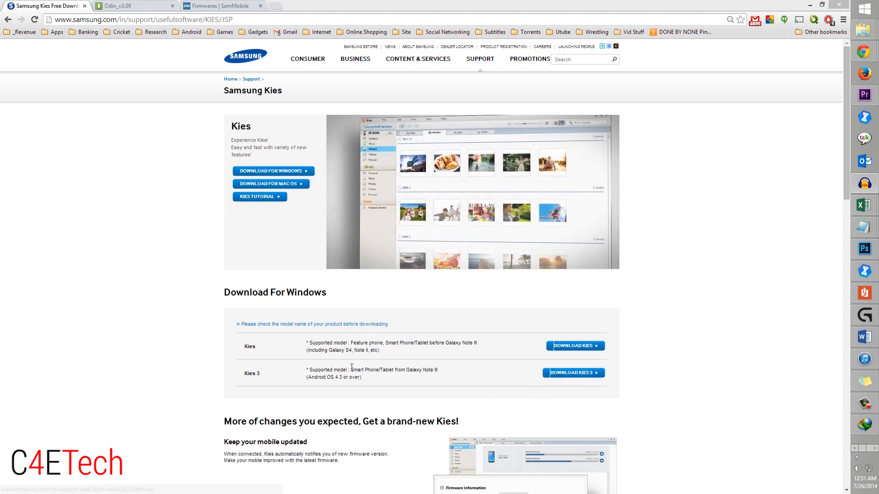
# - Leave the Samsung Kies download page for the Odin_v3.09.zip MediaFire page
pyautogui.doubleClick(250, 374)
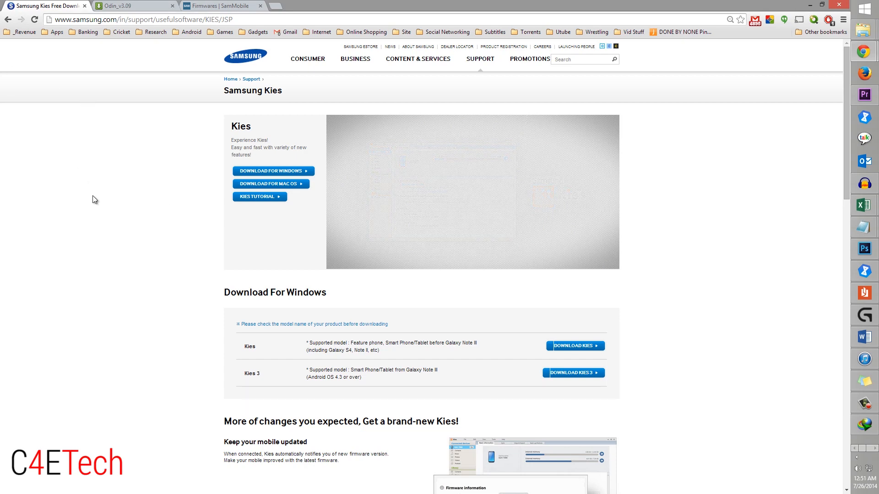
pyautogui.click(129, 5)
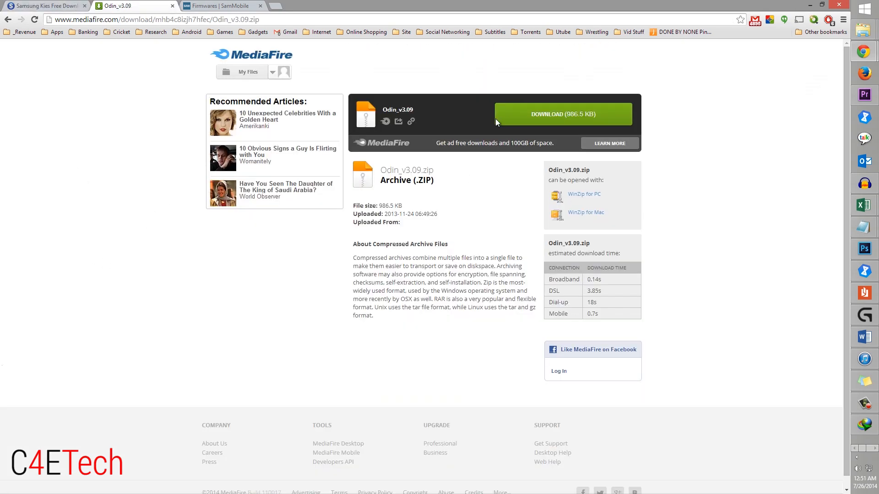
# - Download the Indonesia G900HXXU1ANG3 firmware zip for the SM-G900H from SamMobile
pyautogui.click(221, 6)
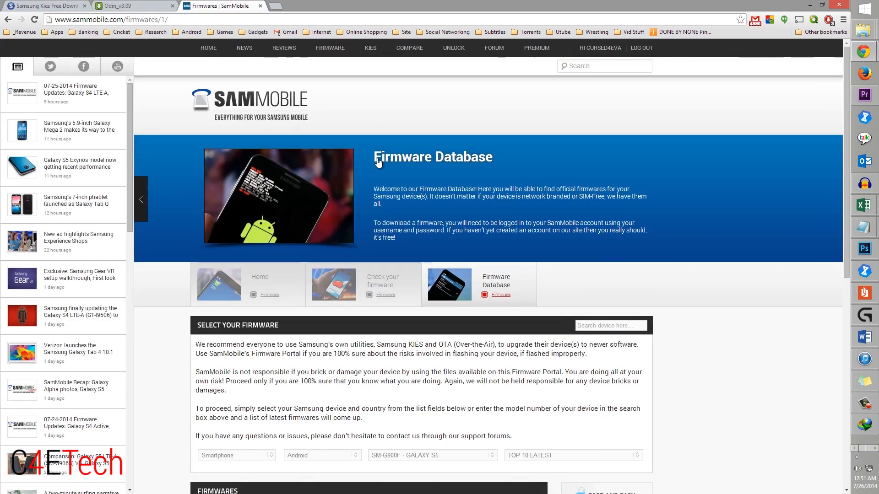
pyautogui.moveTo(358, 75)
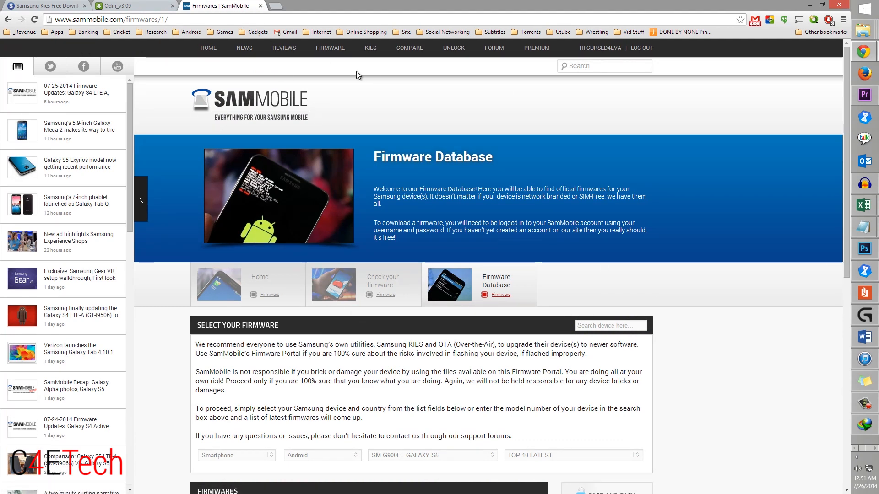
pyautogui.moveTo(387, 287)
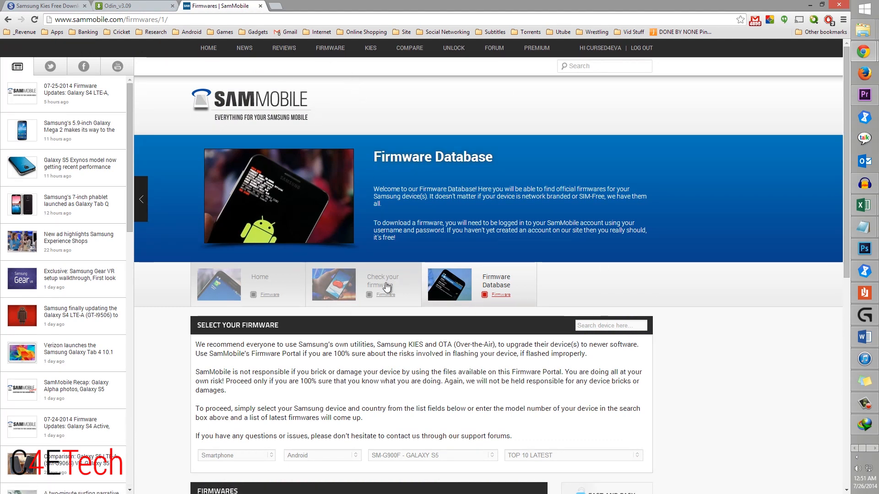
pyautogui.scroll(-3)
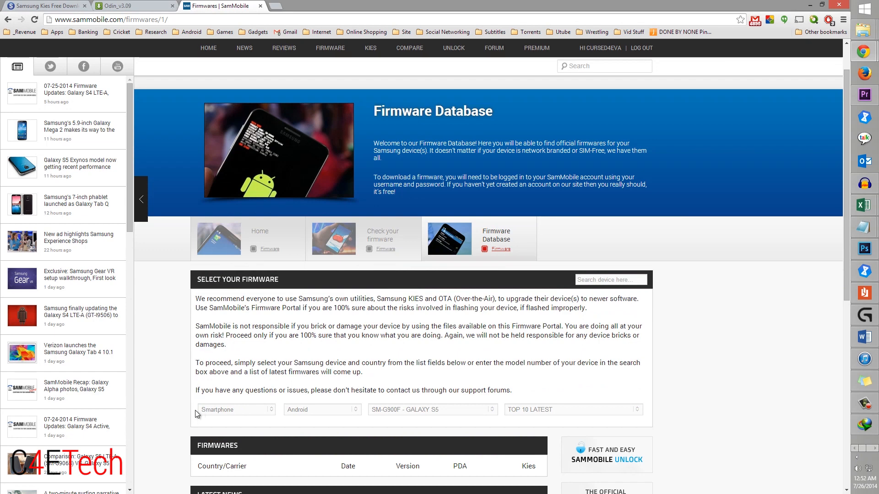
pyautogui.click(431, 410)
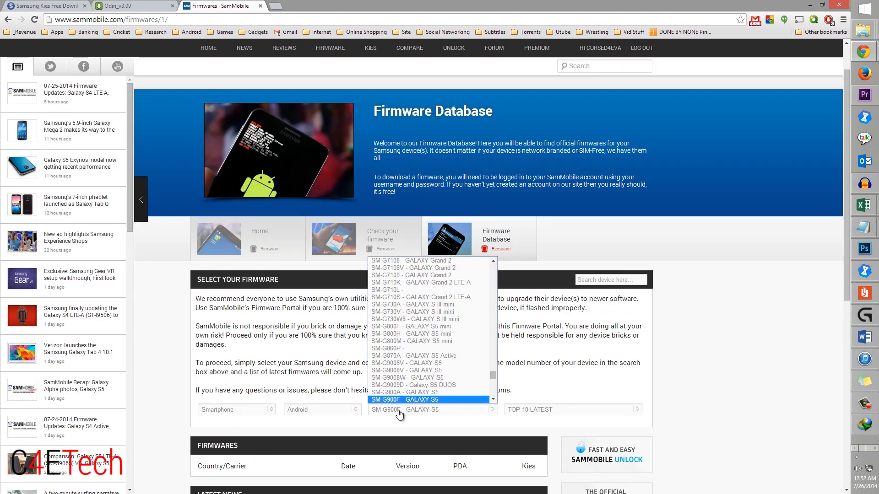
pyautogui.scroll(-3)
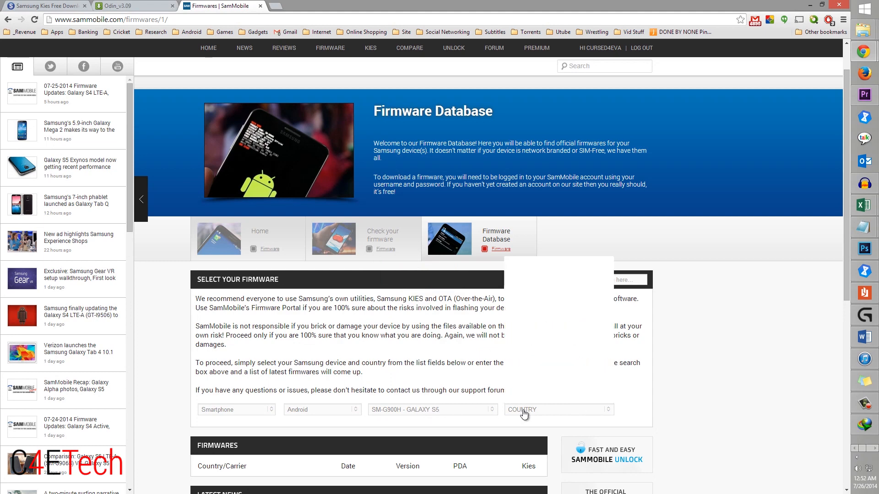
pyautogui.click(558, 409)
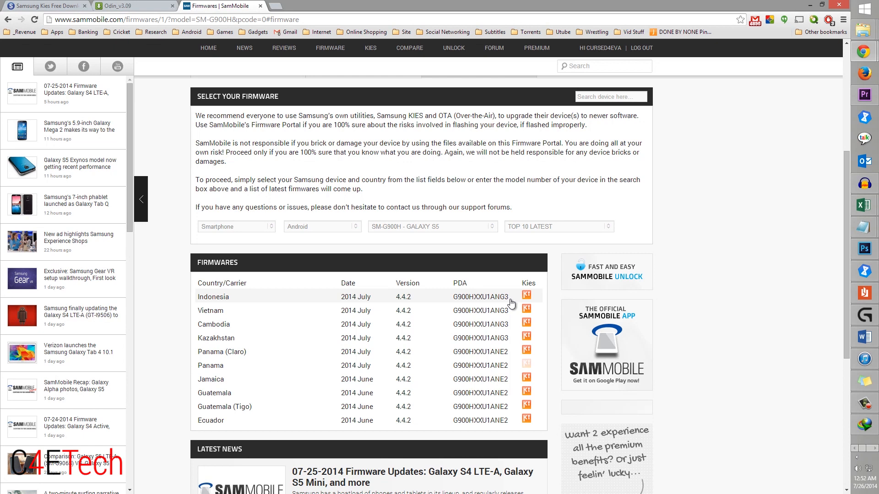
pyautogui.moveTo(509, 337)
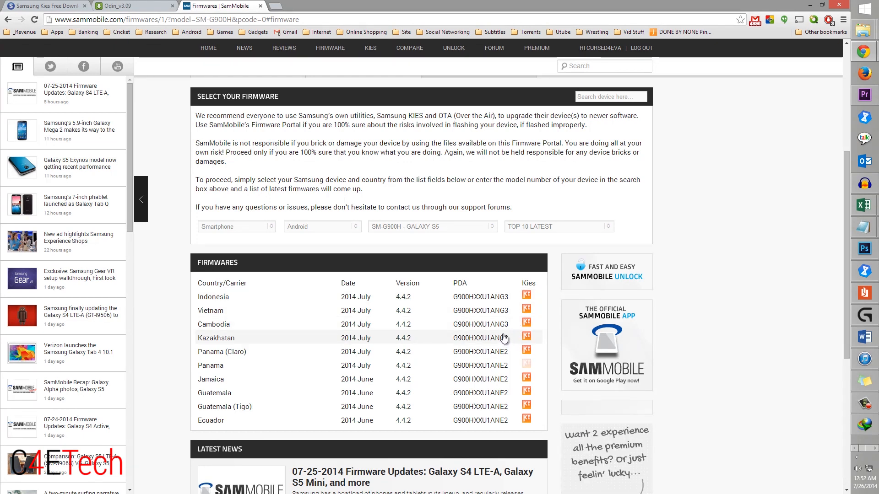
pyautogui.moveTo(210, 319)
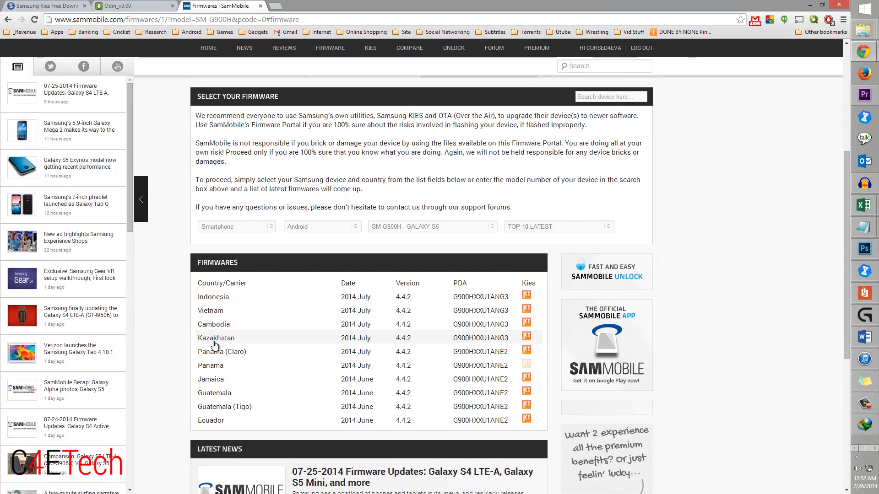
pyautogui.moveTo(200, 312)
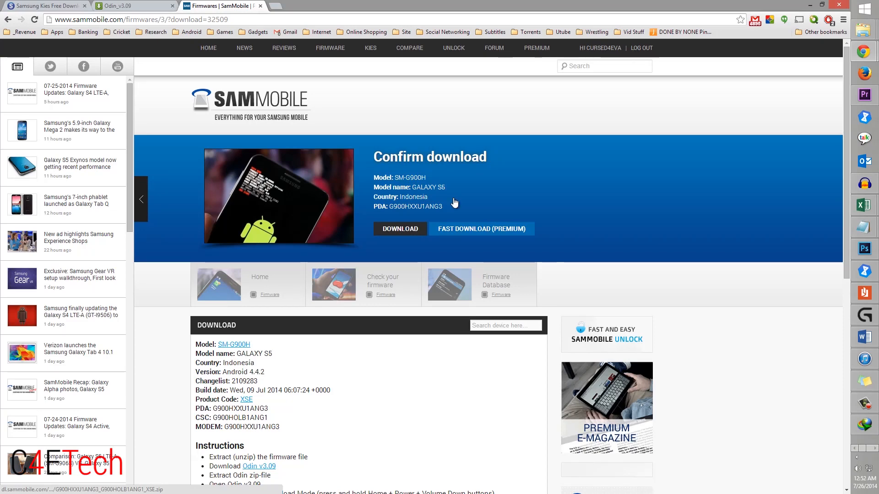
pyautogui.click(210, 5)
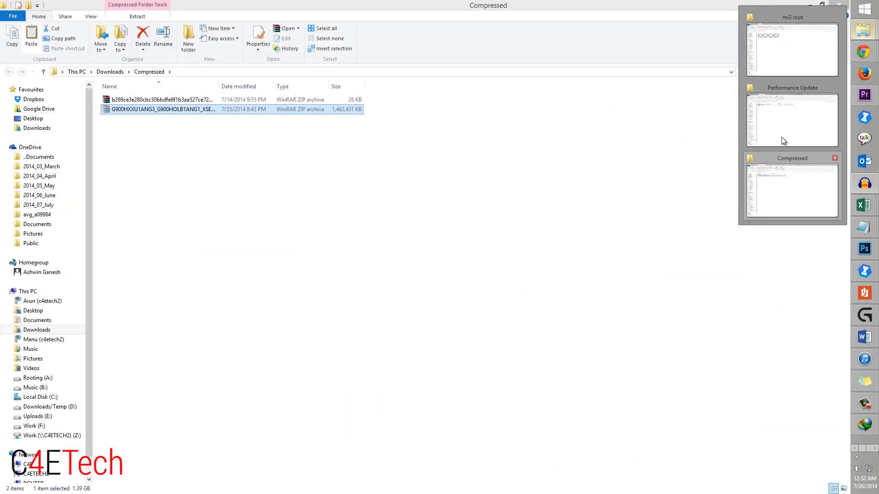
# - Select the Odin3_v3.09.zip and firmware zip archives in the Performance Update folder
pyautogui.click(792, 119)
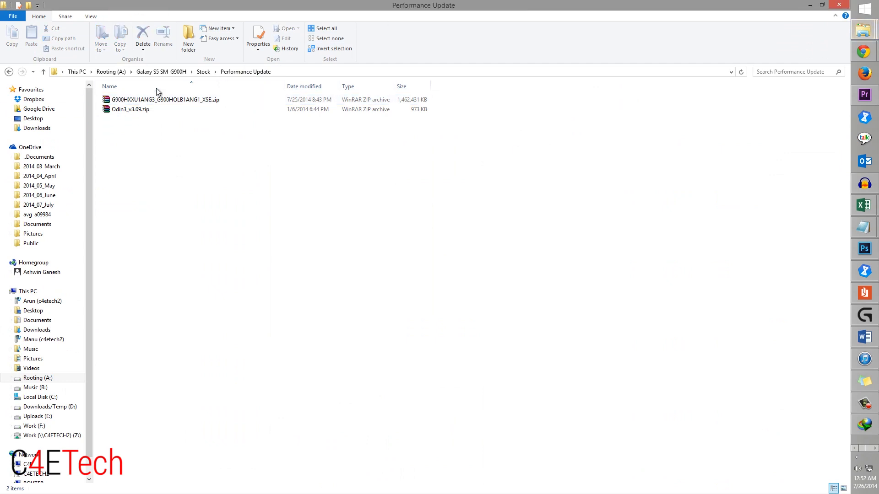
pyautogui.click(130, 109)
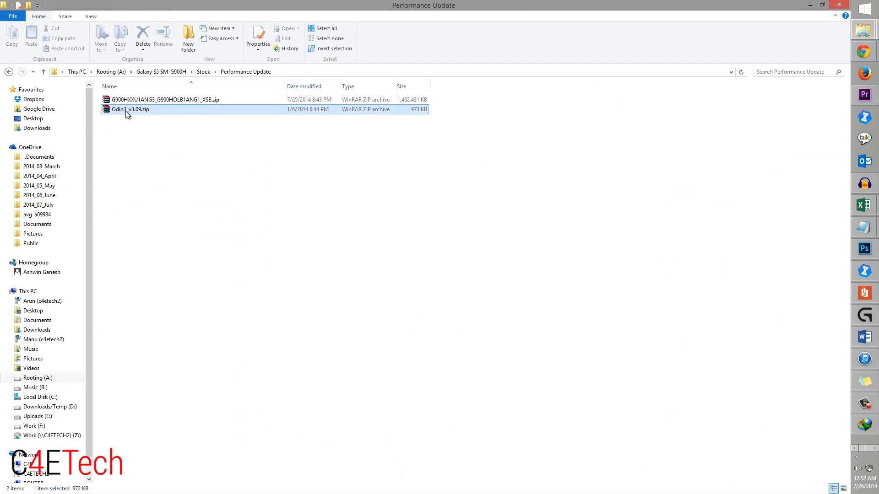
pyautogui.click(162, 99)
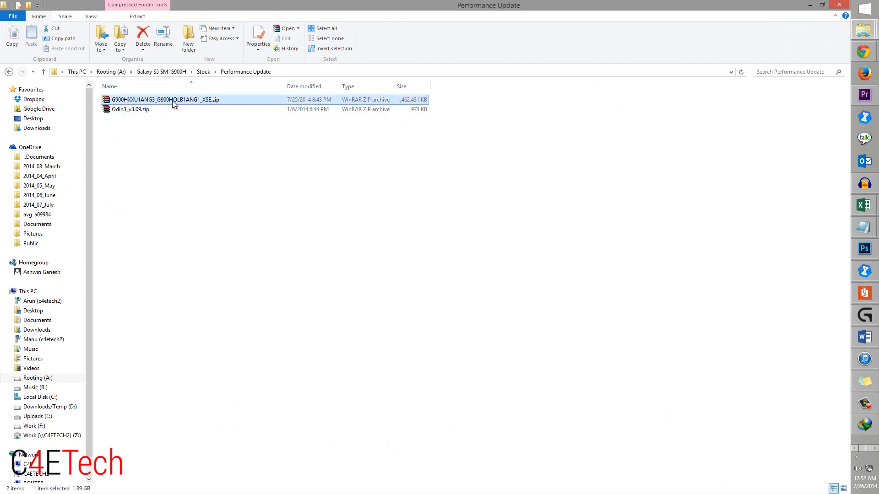
pyautogui.moveTo(245, 105)
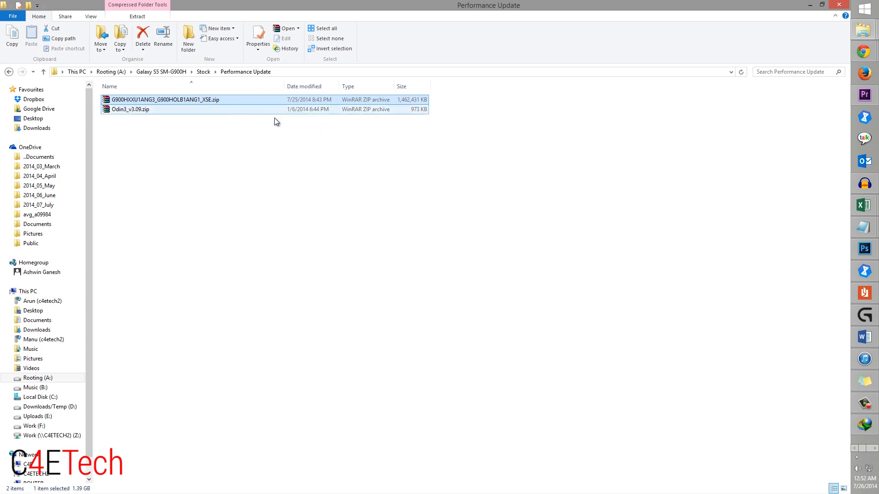
pyautogui.click(130, 109)
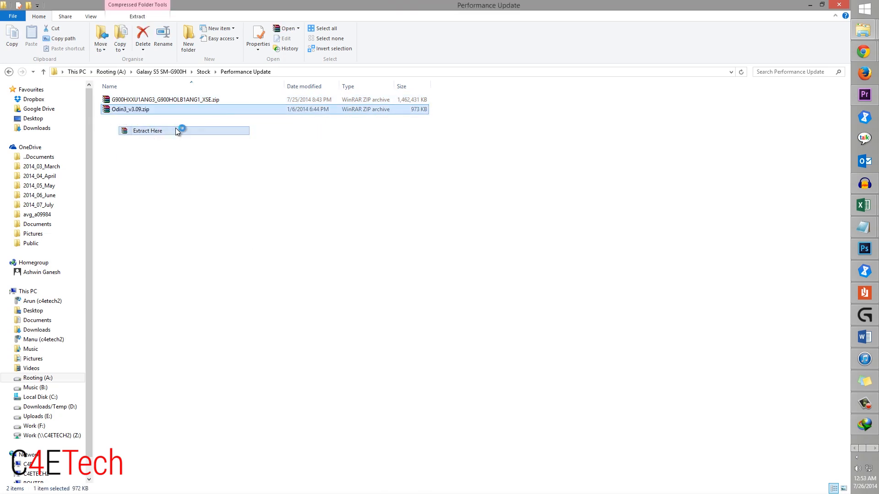
# - Extract the firmware zip here in the Performance Update folder
pyautogui.rightClick(168, 99)
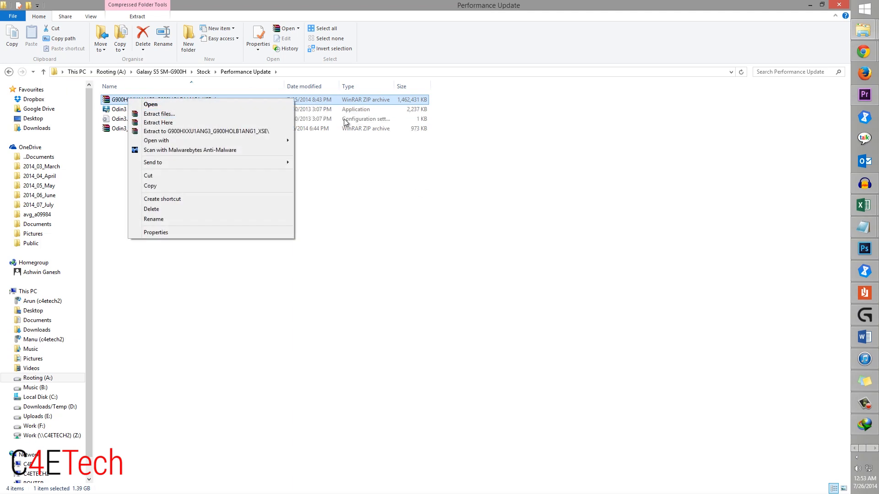
pyautogui.click(158, 122)
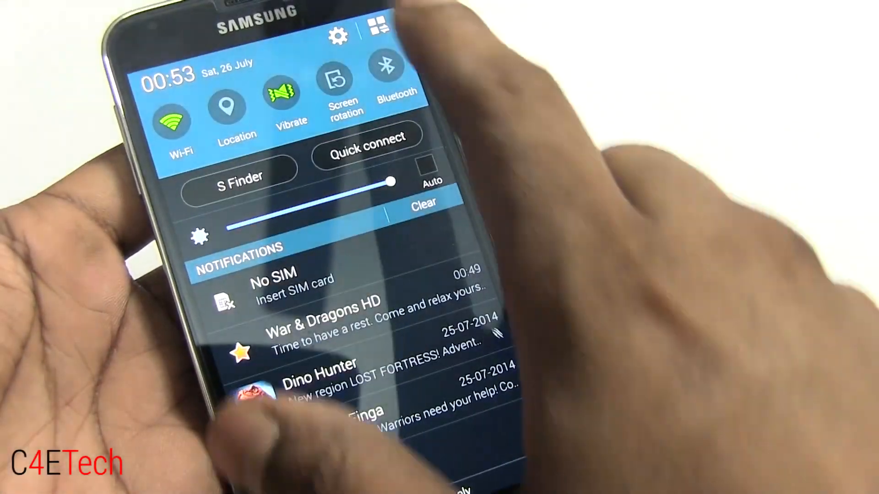
pyautogui.click(339, 35)
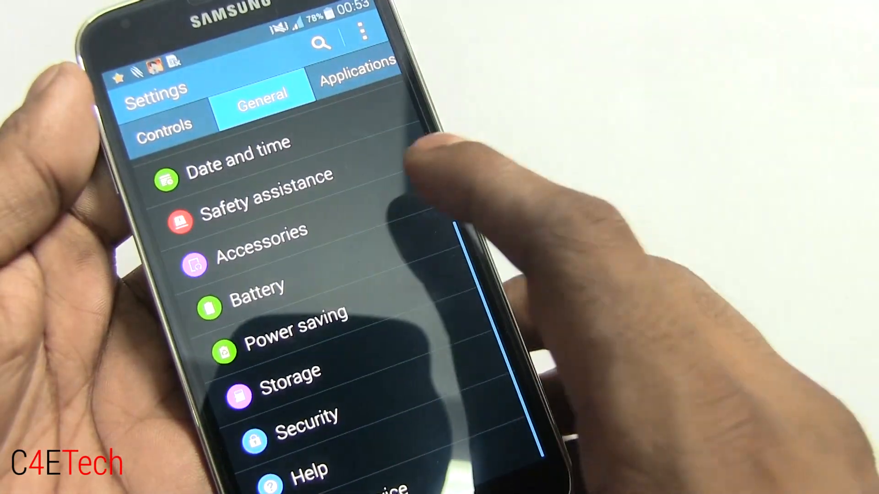